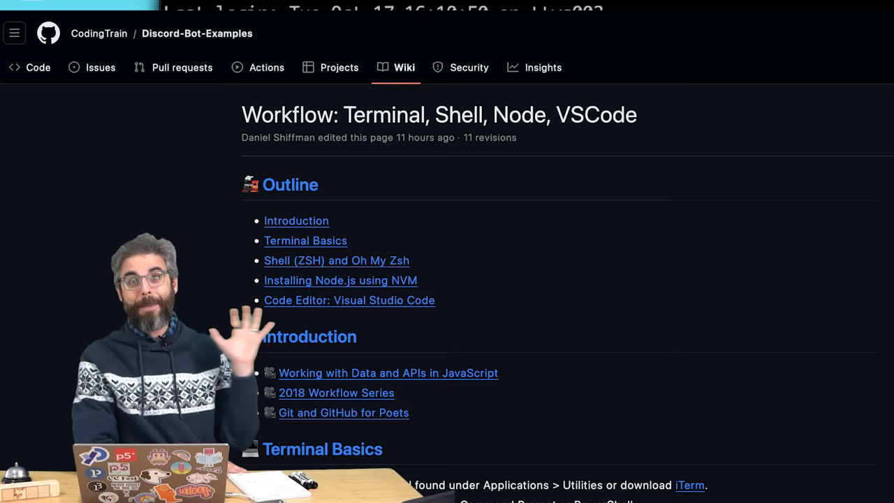
- Launch Terminal.app from Finder's Applications > Utilities folder
{"action": "scroll", "scroll_direction": "down", "scroll_amount": 3}
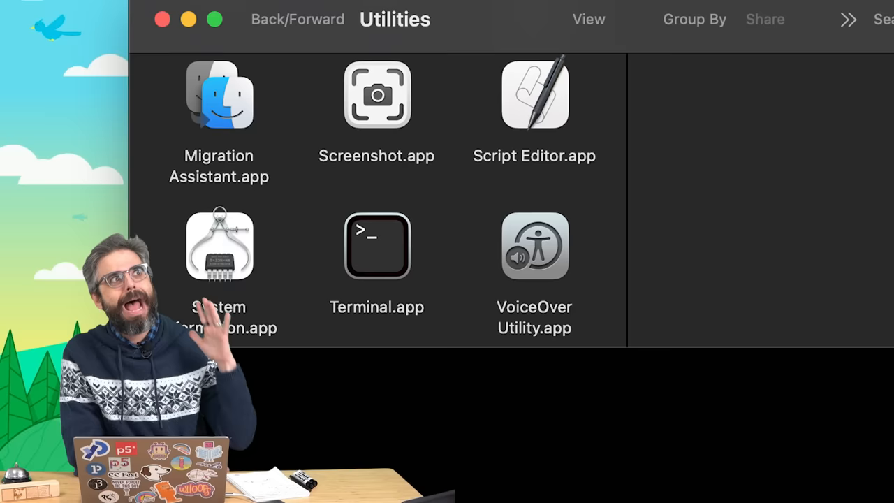
{"action": "double_click", "coordinate": [377, 246]}
{"action": "type", "text": "echo Choo Choo"}
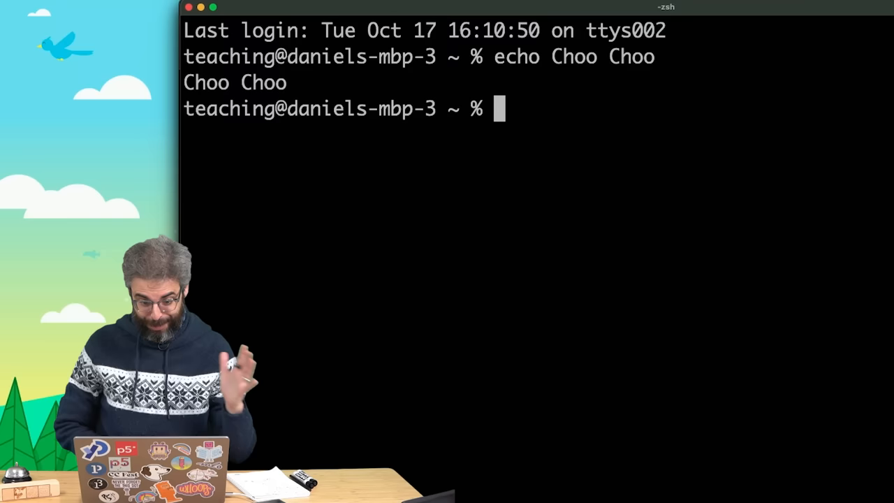
- Run pwd, cd Desktop and ls -la to print the home path and list Desktop contents
{"action": "type", "text": "pwd"}
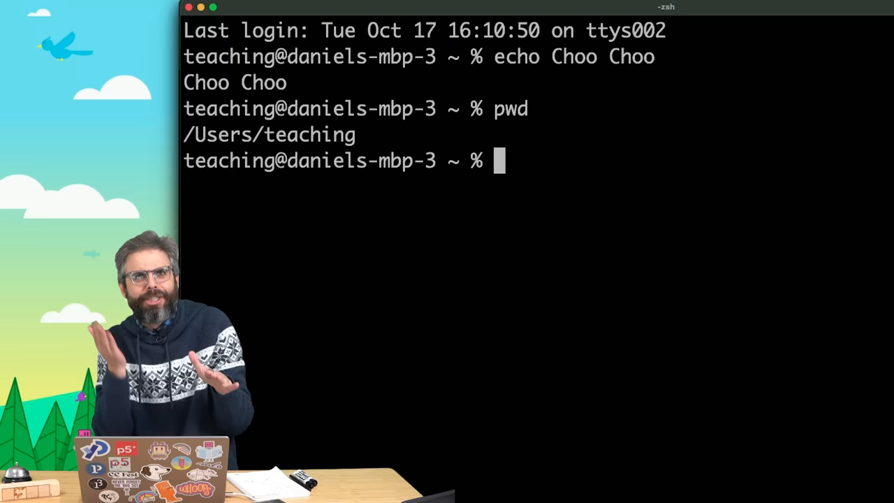
{"action": "type", "text": "cd Desktop"}
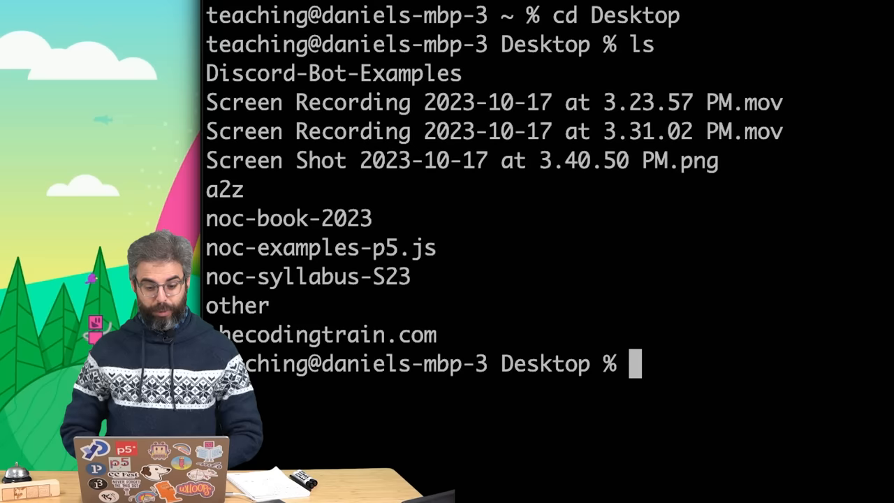
{"action": "type", "text": "ls -la"}
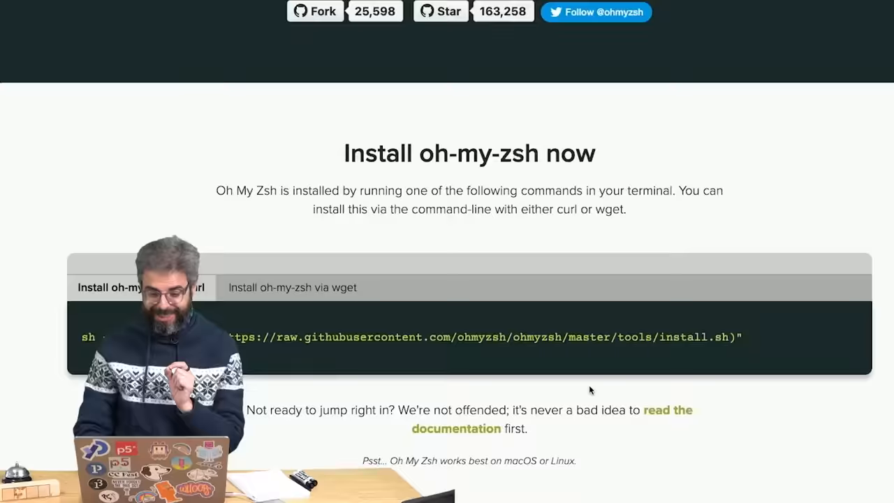
- Scroll to the 'Install oh-my-zsh now' section showing the curl install command
{"action": "scroll", "scroll_direction": "down", "scroll_amount": 3}
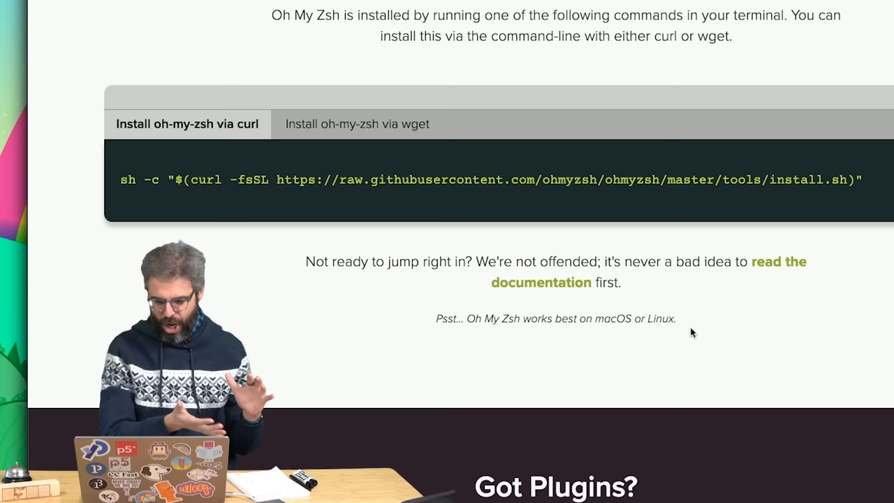
{"action": "mouse_move", "coordinate": [155, 208]}
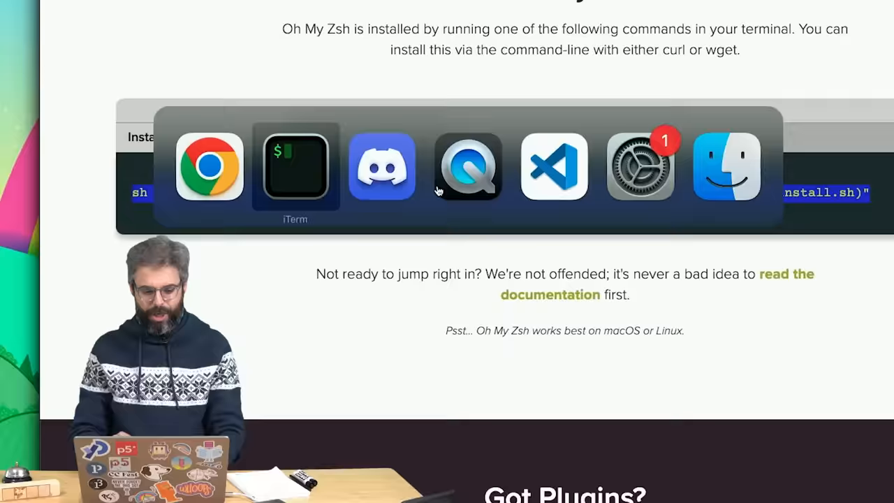
- Switch back to the iTerm window to run the Oh My Zsh install command
{"action": "left_click", "coordinate": [295, 166]}
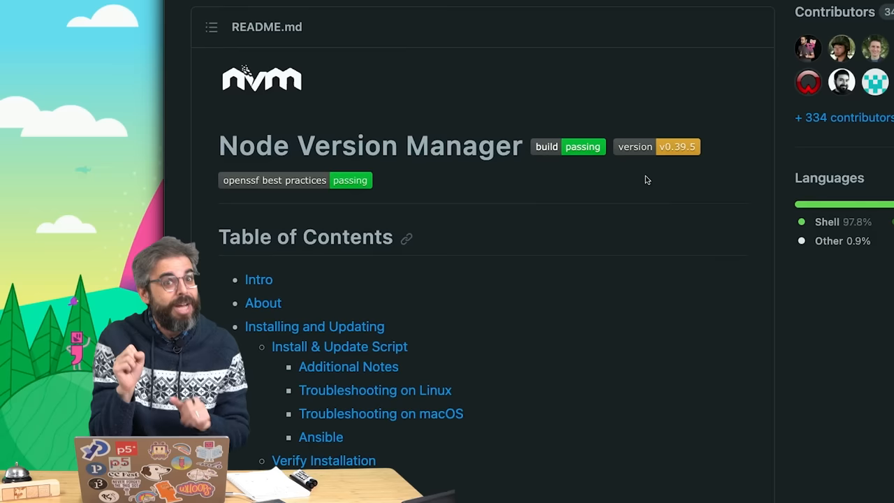
- Scroll the nvm README down to the Install & Update Script curl command
{"action": "scroll", "scroll_direction": "down", "scroll_amount": 3}
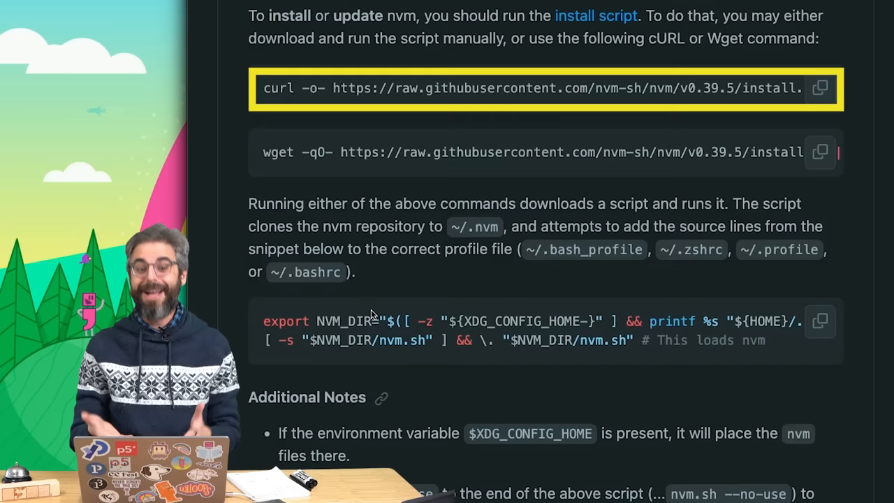
{"action": "scroll", "scroll_direction": "down", "scroll_amount": 3}
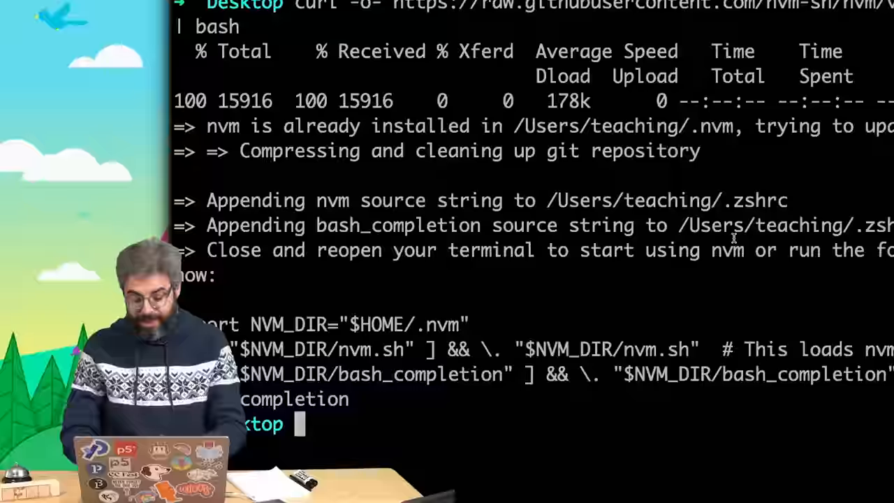
- Run nvm after the install script; it reports command not found
{"action": "type", "text": "nvm"}
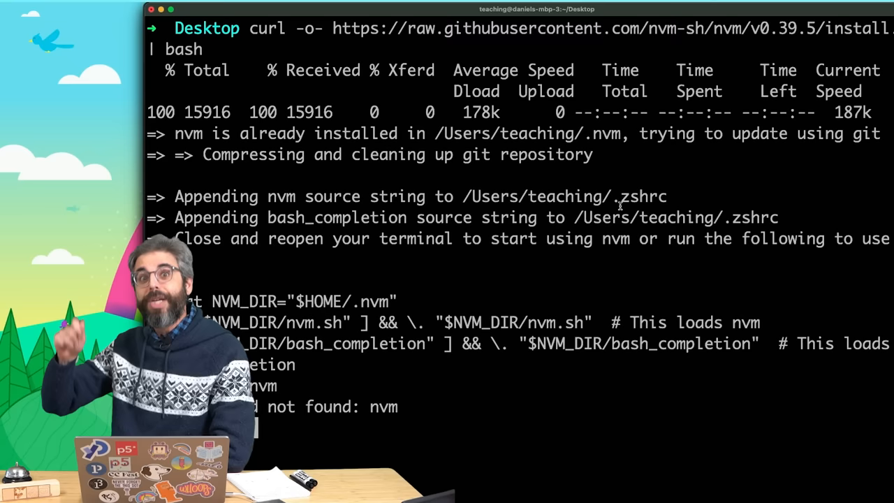
- Run source ~/.zshrc to reload the shell, then nvm now prints its usage help
{"action": "type", "text": "source"}
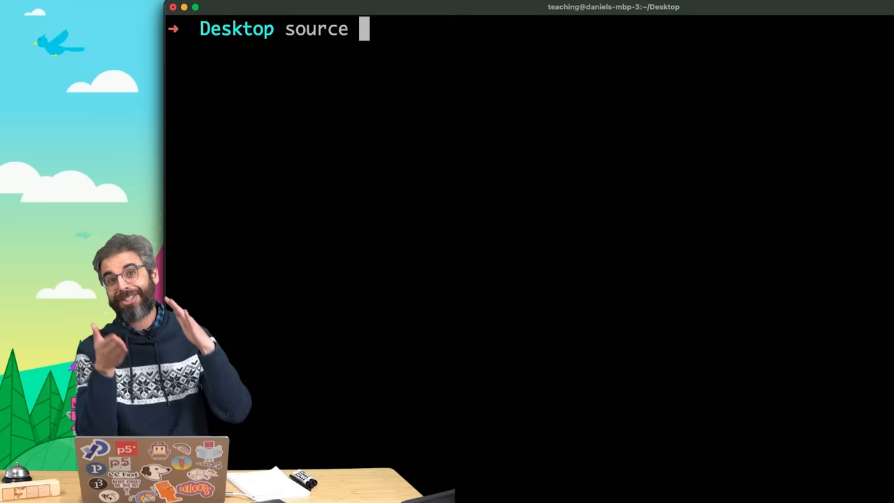
{"action": "type", "text": "~/"}
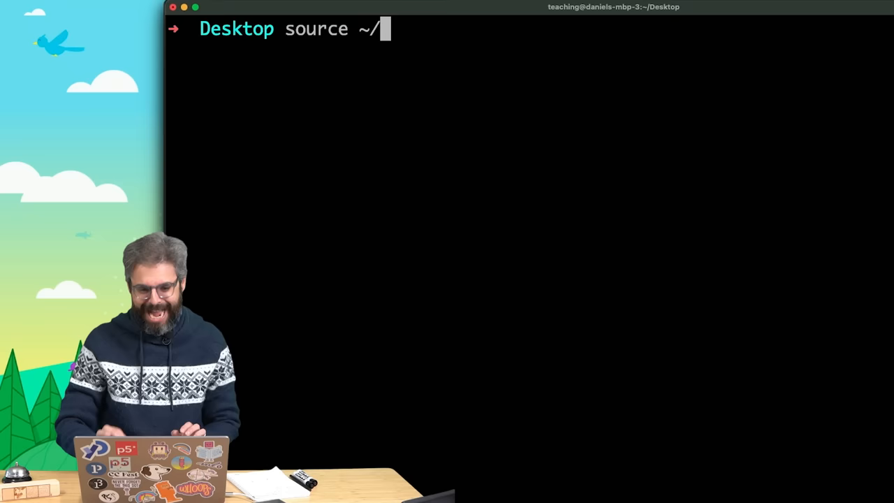
{"action": "type", "text": ".zshr"}
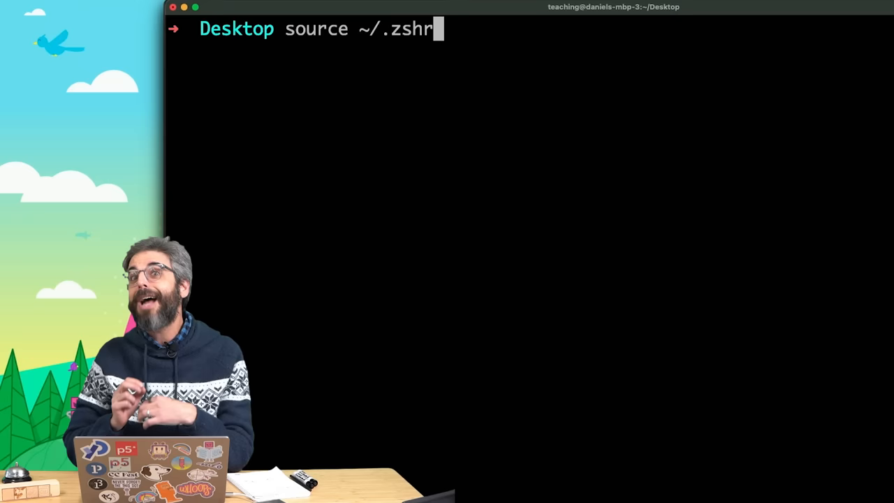
{"action": "type", "text": "c"}
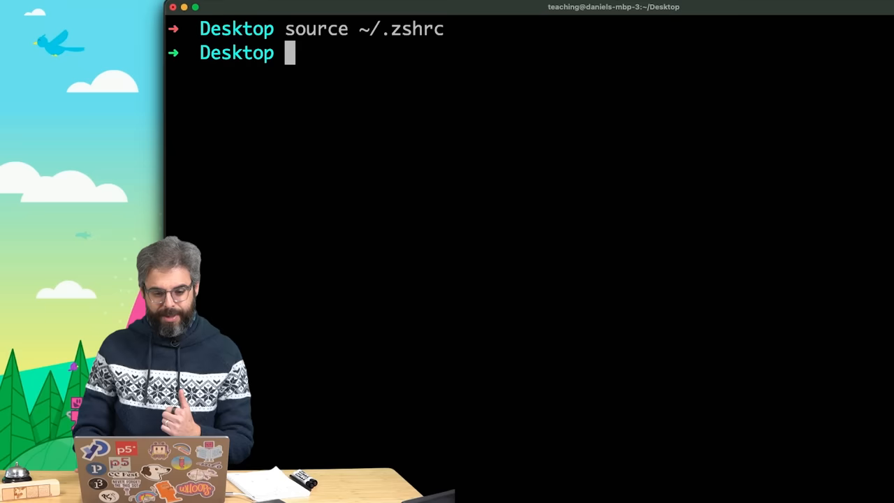
{"action": "type", "text": "nvm"}
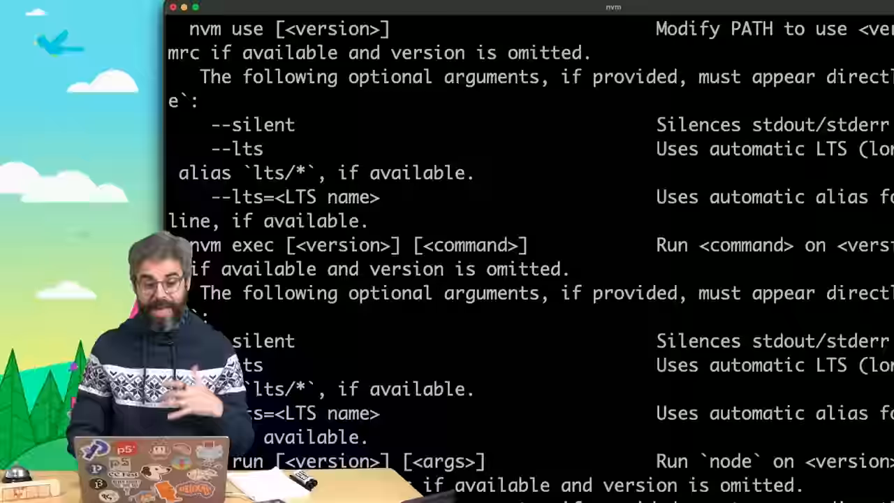
- Scroll through nvm's usage help before clearing the screen
{"action": "scroll", "scroll_direction": "down", "scroll_amount": 3}
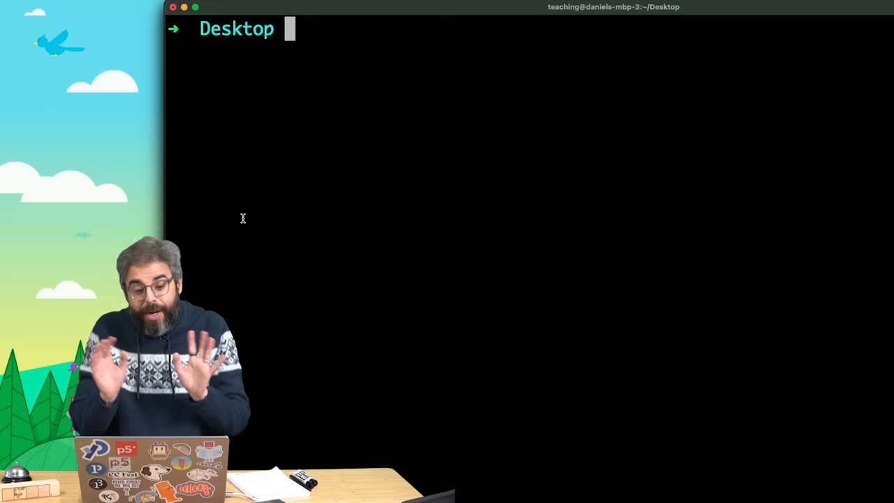
- Run nvm install 18.18 and nvm install 15 to confirm the Node versions are installed
{"action": "type", "text": "nvm instal"}
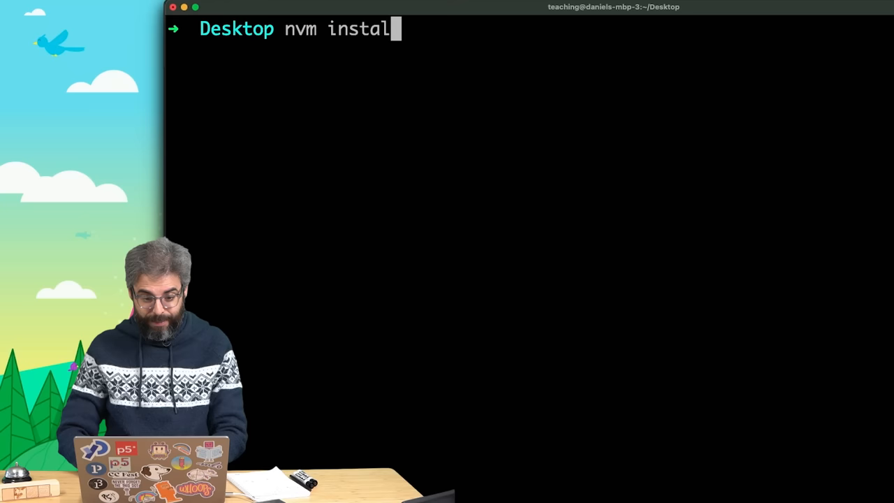
{"action": "type", "text": "l 18.18"}
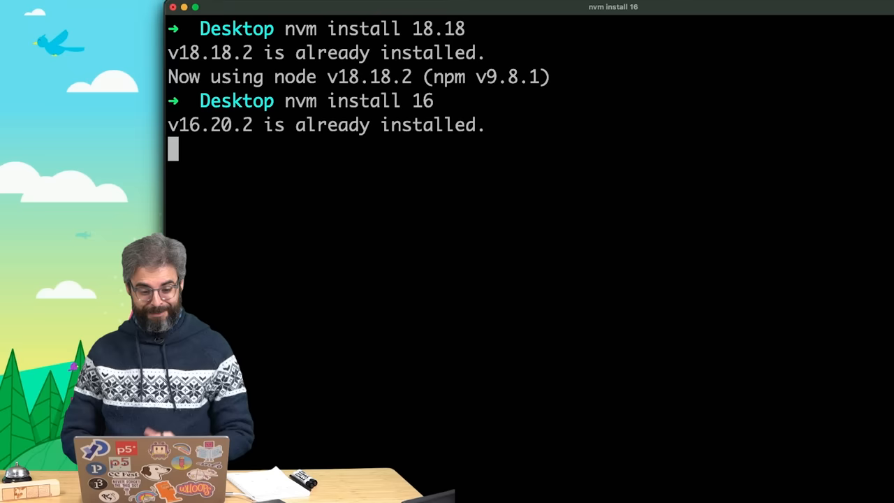
{"action": "type", "text": "nvm install 15"}
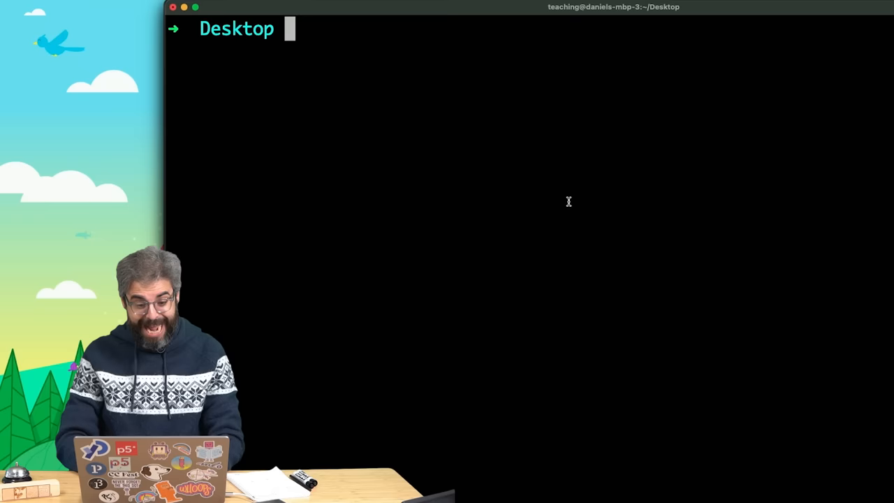
- Run nvm list to review installed versions, then nvm use default to switch to 18.18
{"action": "type", "text": "nvm list"}
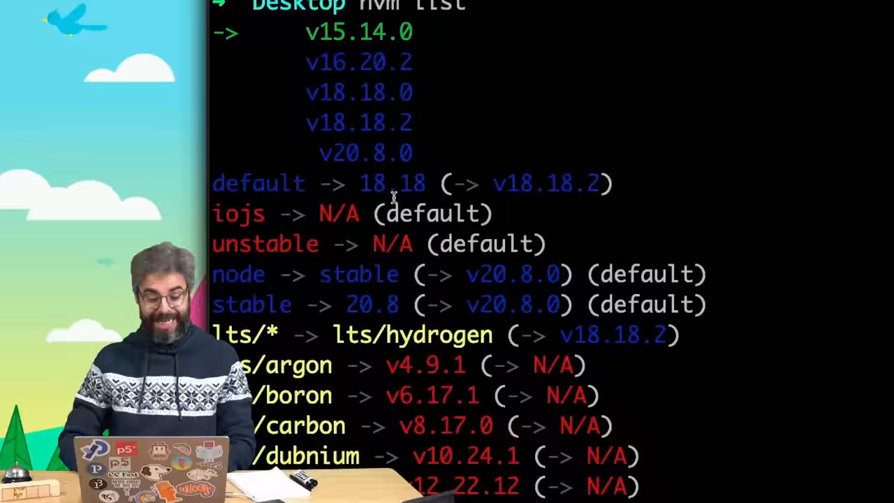
{"action": "type", "text": "nvm use default"}
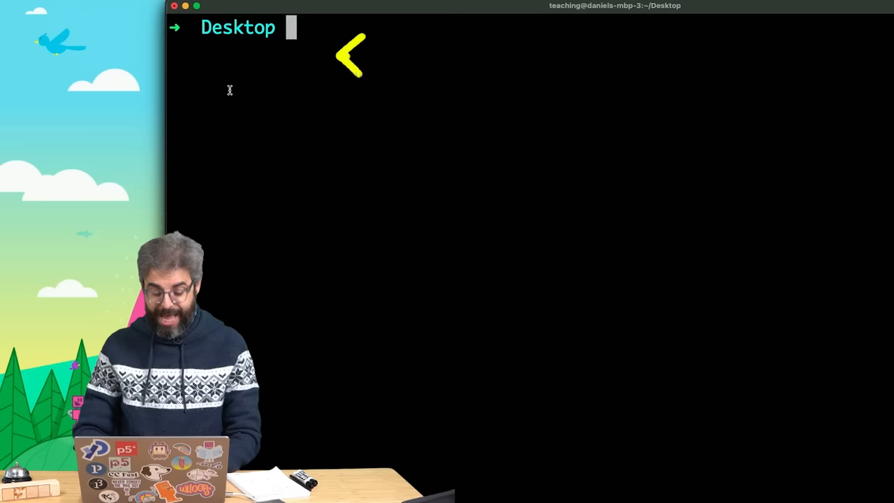
- Run node --version in iTerm to see the active Node version
{"action": "type", "text": "node --version"}
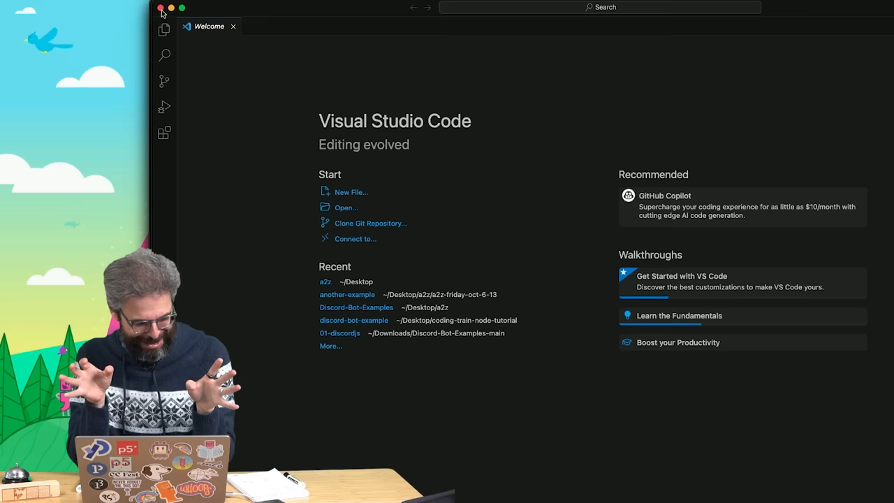
- Show the Preferences submenu from the Code menu on the Welcome screen
{"action": "left_click", "coordinate": [160, 11]}
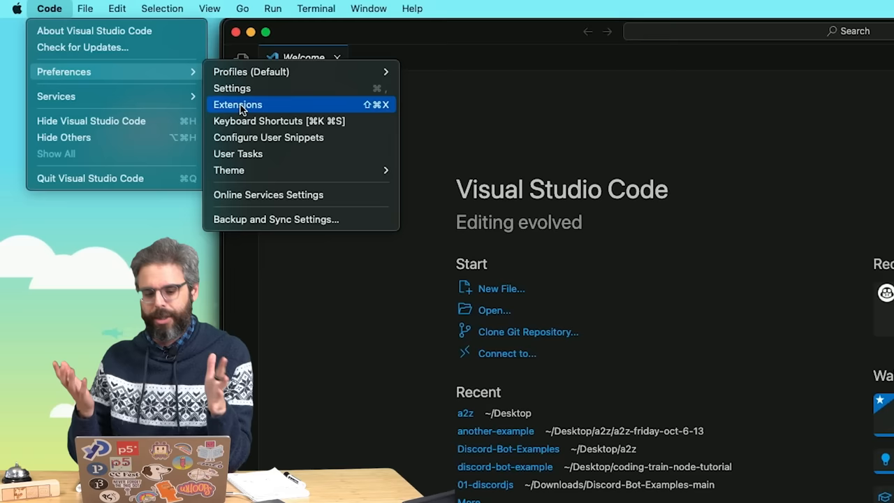
- Adjust the editor Font Size in Settings, then start saving a new untitled file
{"action": "left_click", "coordinate": [232, 88]}
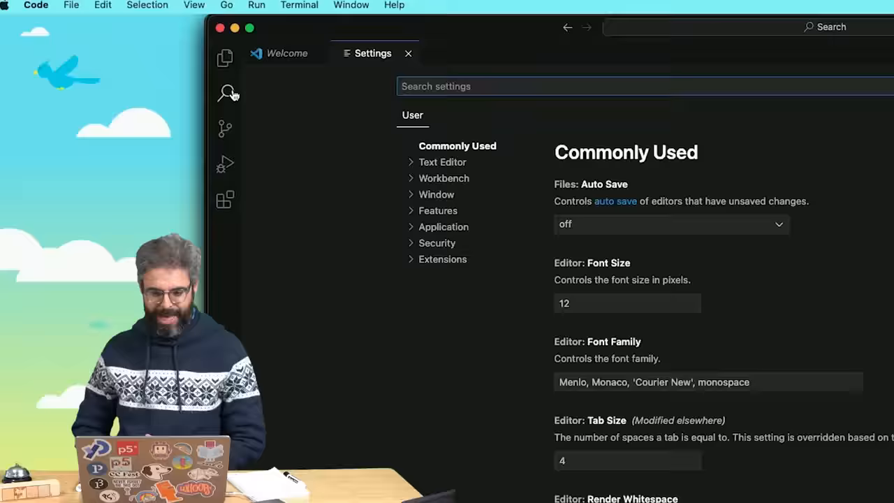
{"action": "left_click", "coordinate": [626, 301]}
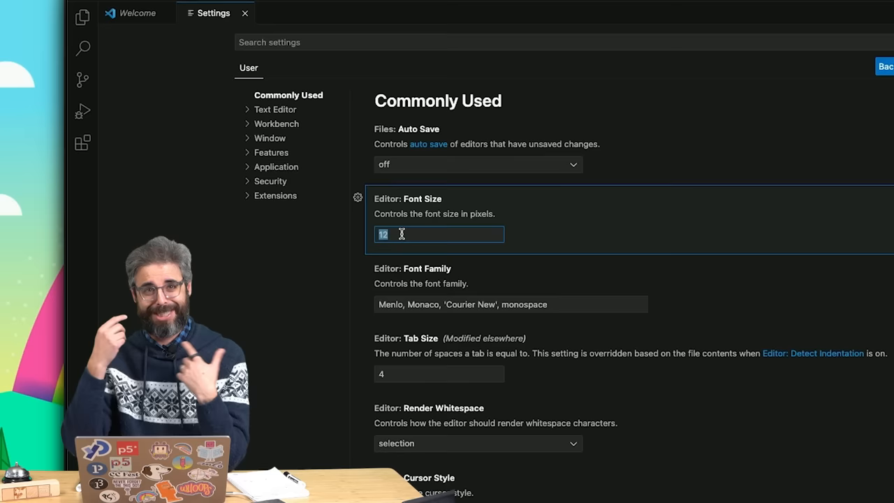
{"action": "left_click", "coordinate": [244, 14]}
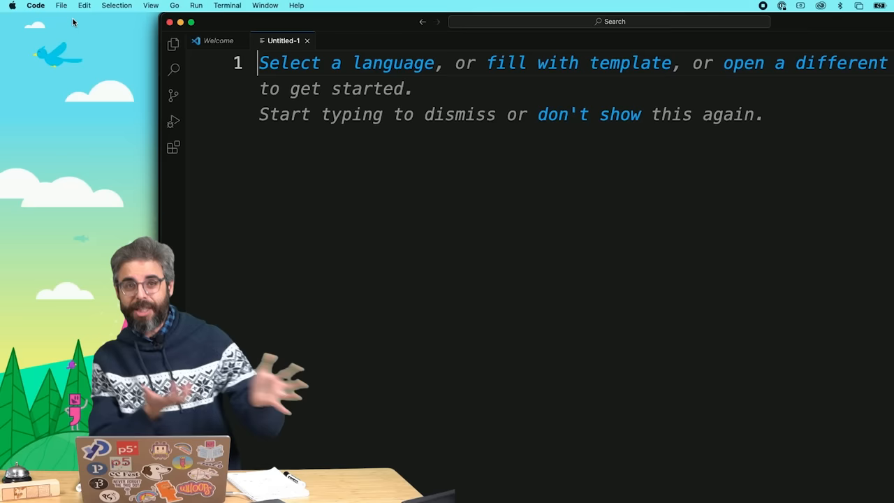
{"action": "key", "text": "cmd+s"}
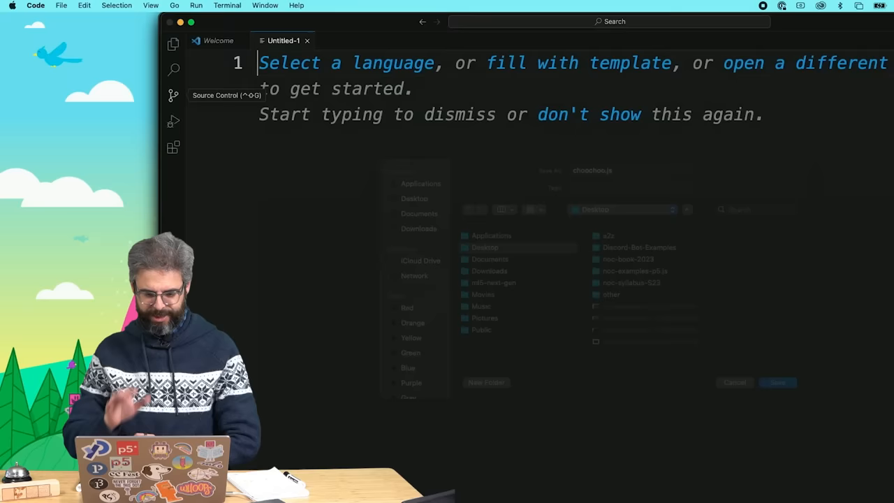
- Write the for loop logging "Choo choo!" and save it as choochoo.js on the Desktop
{"action": "type", "text": "console.log(\"Choo choo!\");"}
{"action": "type", "text": "for (let i = 0; i < 100; i++) {"}
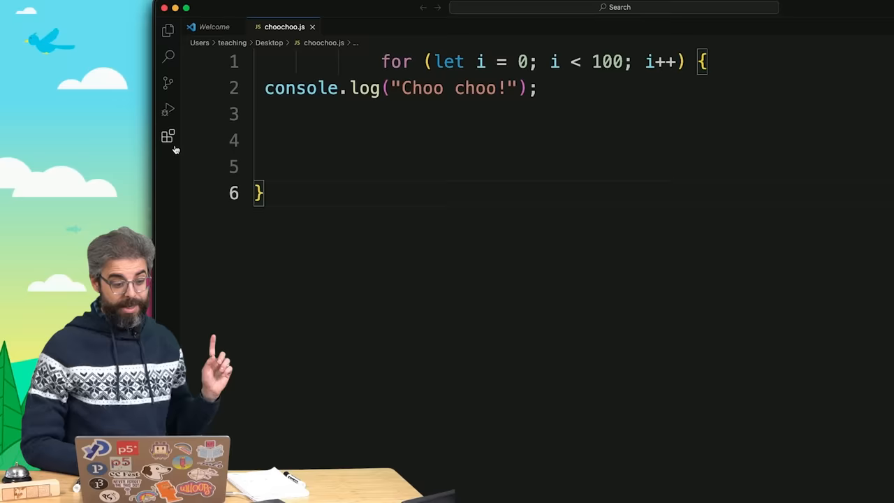
- Find prettier in the Extensions marketplace and install Prettier - Code formatter
{"action": "left_click", "coordinate": [167, 137]}
{"action": "type", "text": "prettier"}
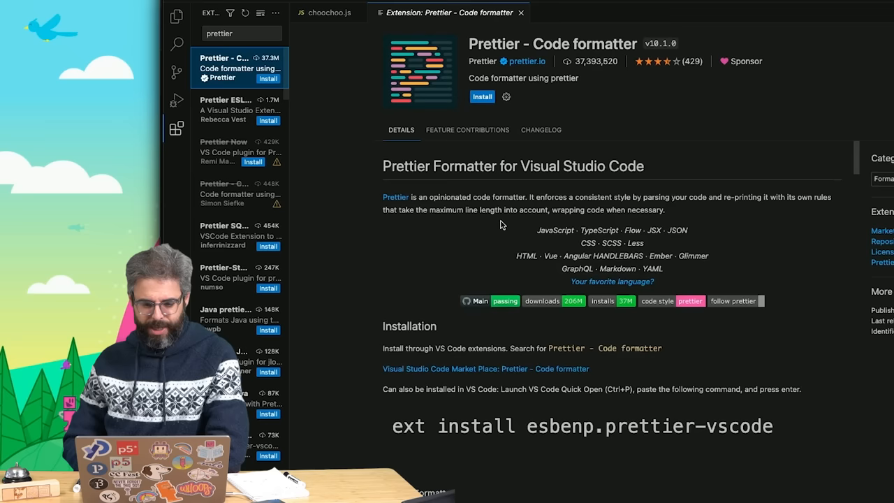
{"action": "left_click", "coordinate": [482, 96]}
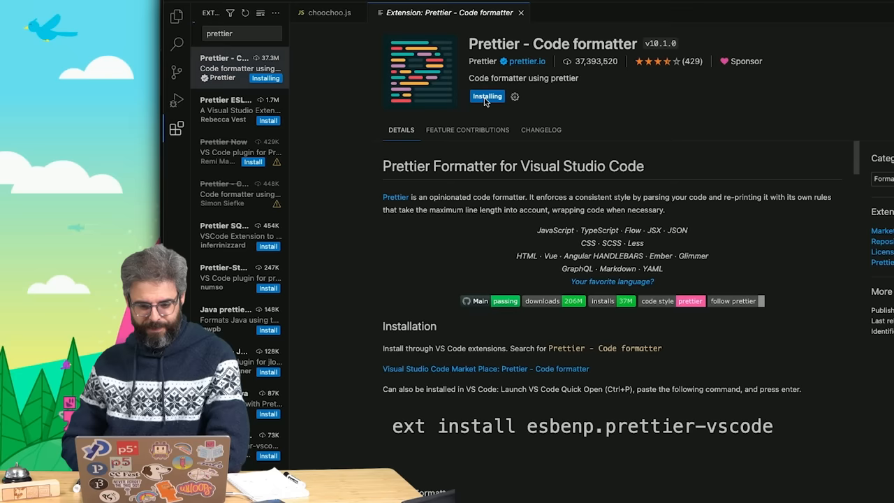
- Run Format Document from the Command Palette so choochoo.js's loop body is indented
{"action": "left_click", "coordinate": [327, 11]}
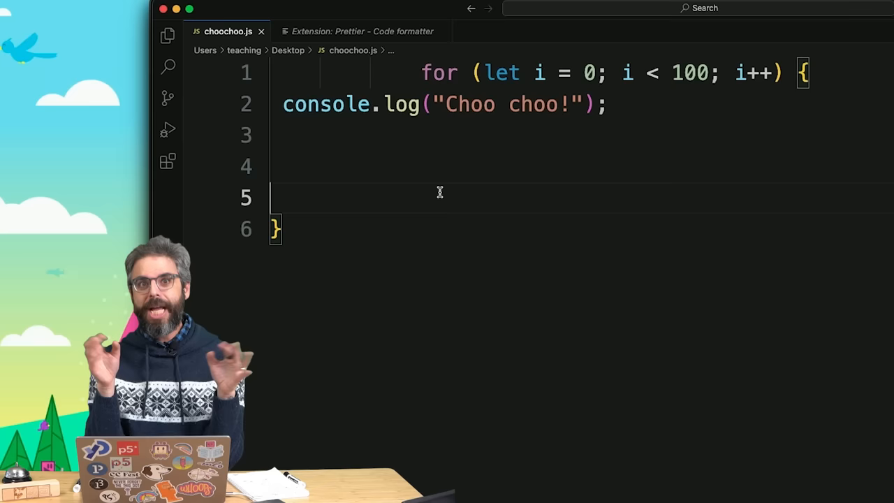
{"action": "left_click", "coordinate": [140, 6]}
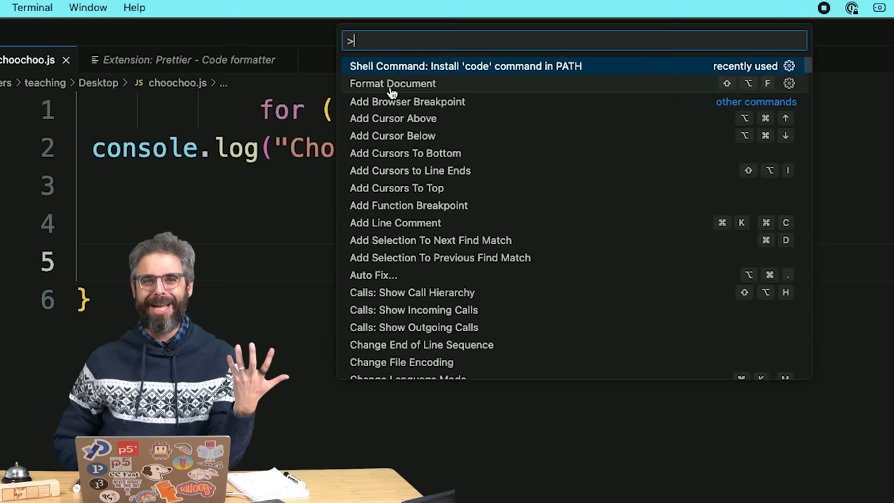
{"action": "type", "text": "for"}
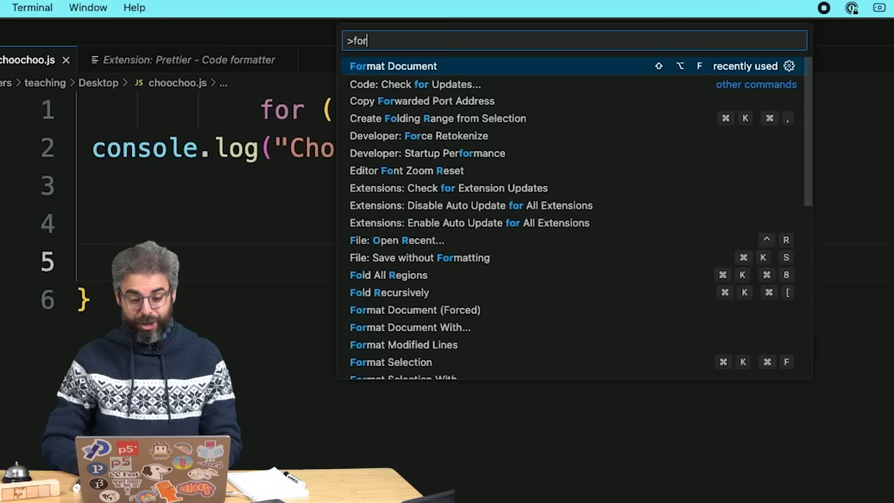
{"action": "left_click", "coordinate": [393, 66]}
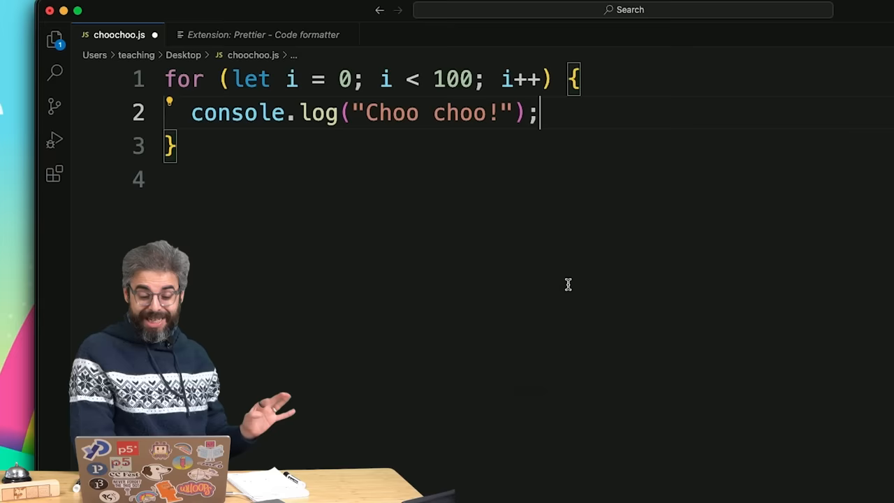
- Type create in choochoo.js, then bring up the Settings editor on Commonly Used options
{"action": "type", "text": "createCanvas(400,"}
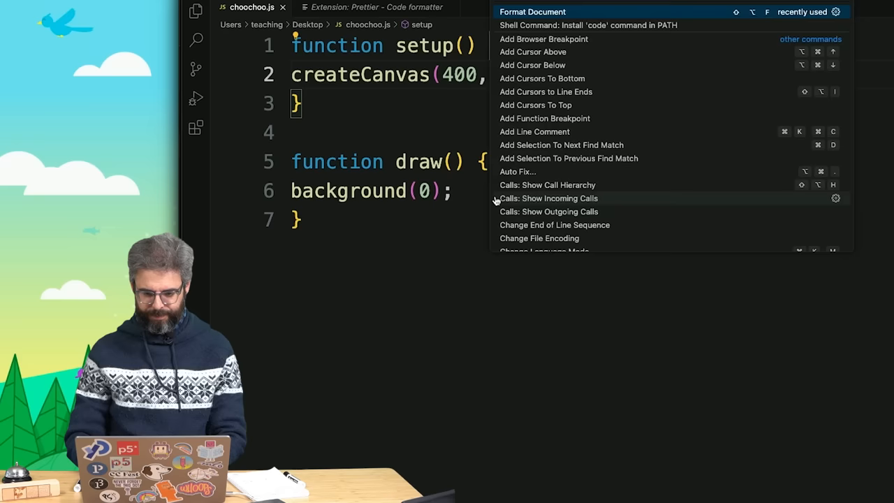
{"action": "left_click", "coordinate": [532, 12]}
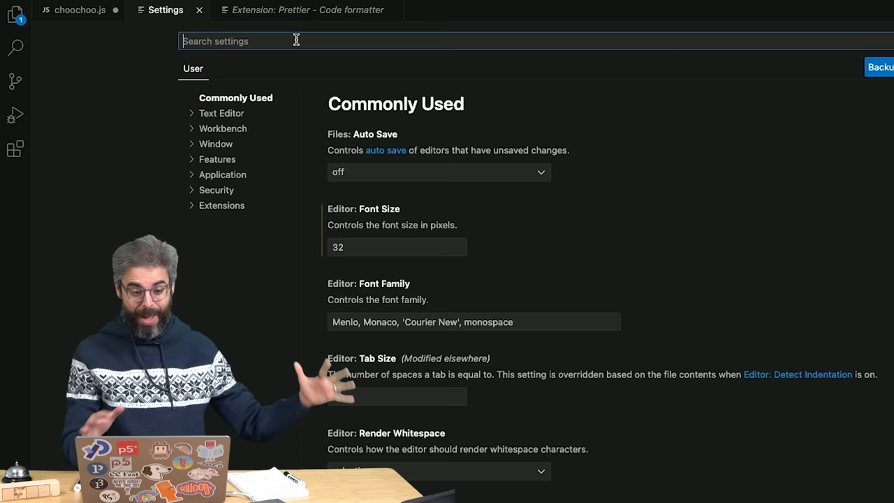
{"action": "type", "text": "format"}
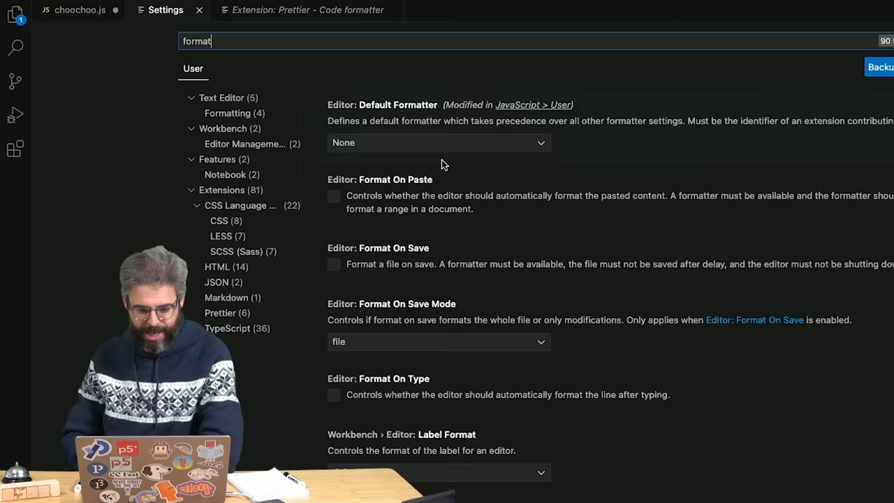
{"action": "left_click", "coordinate": [78, 10]}
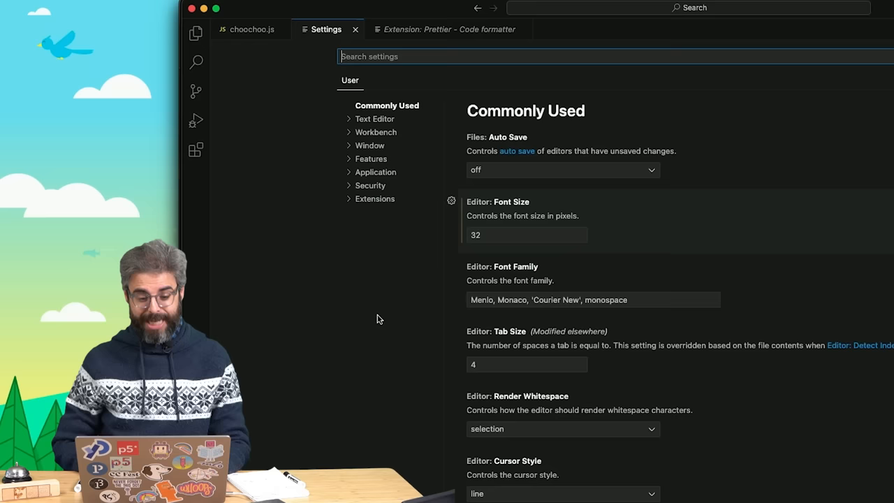
- Search settings for render and expand the Editor: Render Whitespace choices
{"action": "type", "text": "render"}
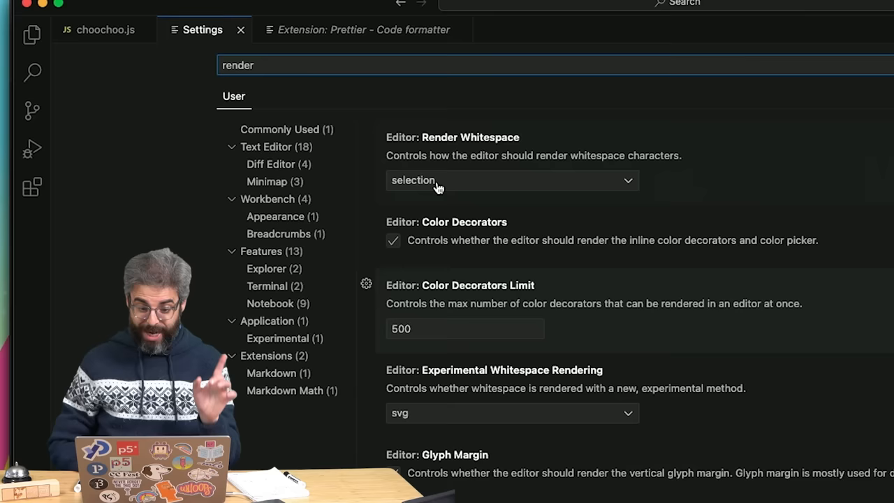
{"action": "left_click", "coordinate": [241, 30]}
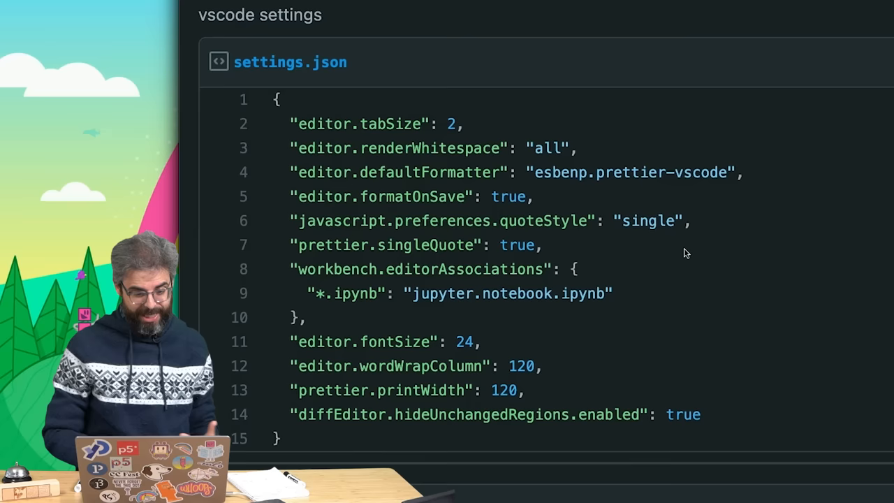
- Switch to the browser showing the vscode settings gist's settings.json
{"action": "key", "text": "cmd+tab"}
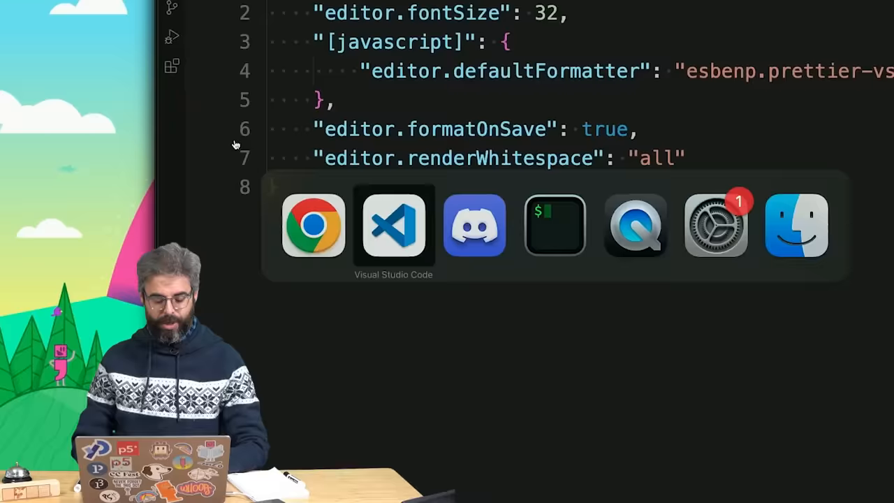
- Set "editor.fontSize" in the local settings.json to 32
{"action": "left_click", "coordinate": [394, 225]}
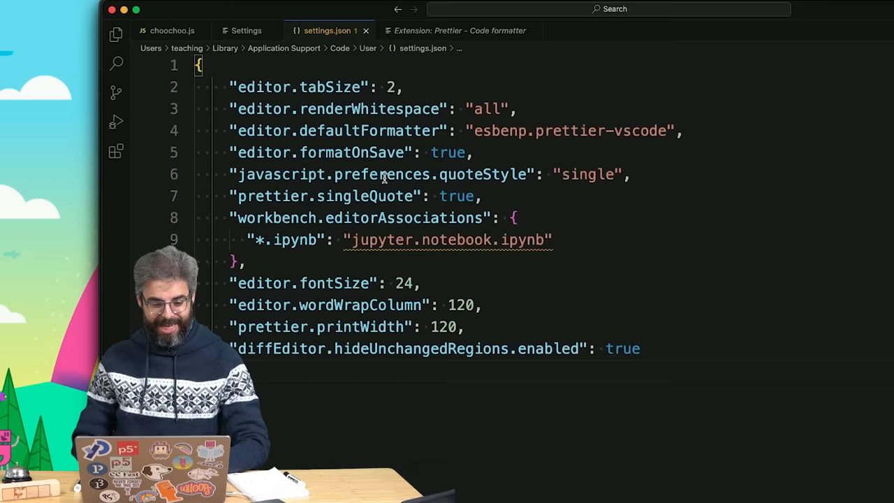
{"action": "type", "text": "32"}
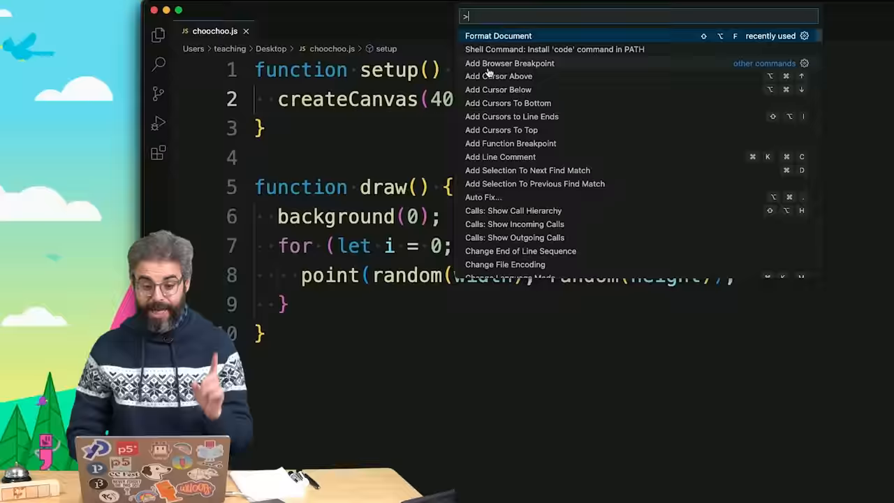
- Run 'Shell Command: Install code command in PATH' and acknowledge the success message
{"action": "type", "text": "she"}
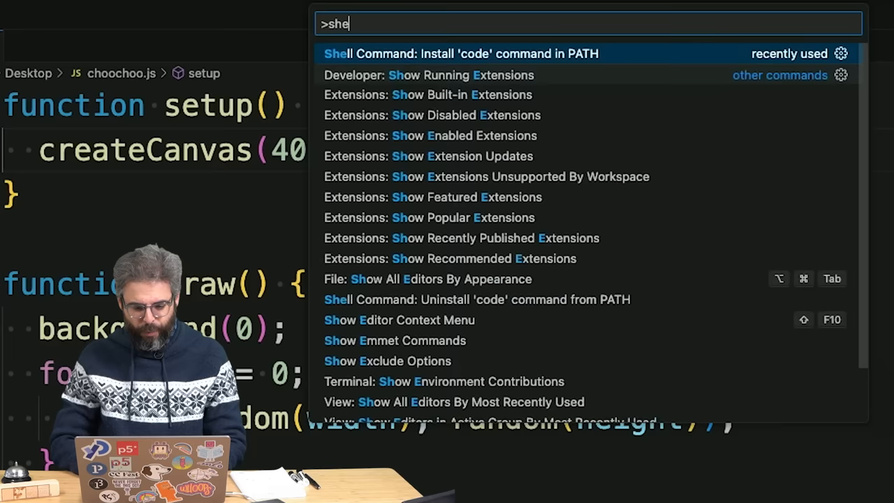
{"action": "type", "text": "ll"}
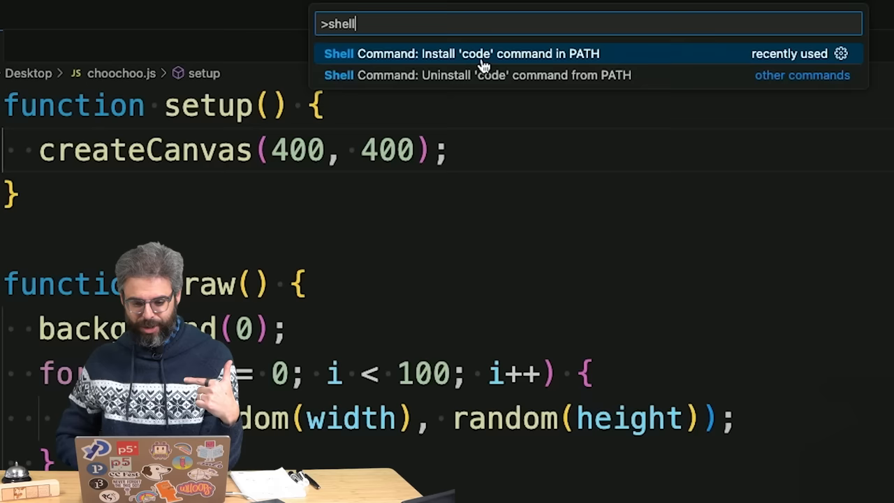
{"action": "left_click", "coordinate": [460, 53]}
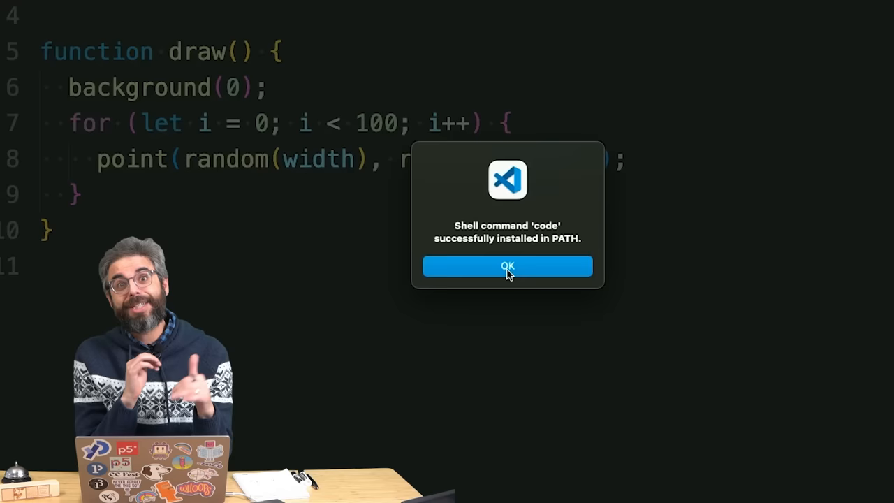
{"action": "left_click", "coordinate": [507, 265]}
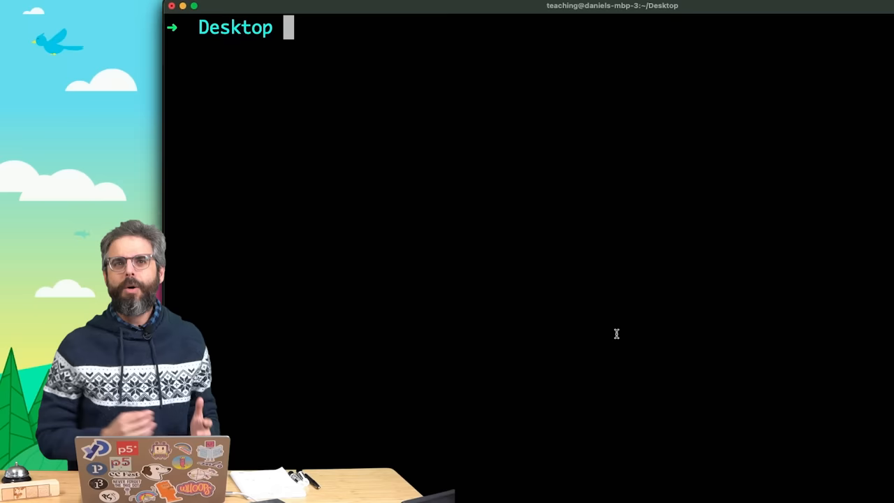
- Run nvm in iTerm and scroll through its help output
{"action": "type", "text": "nvm"}
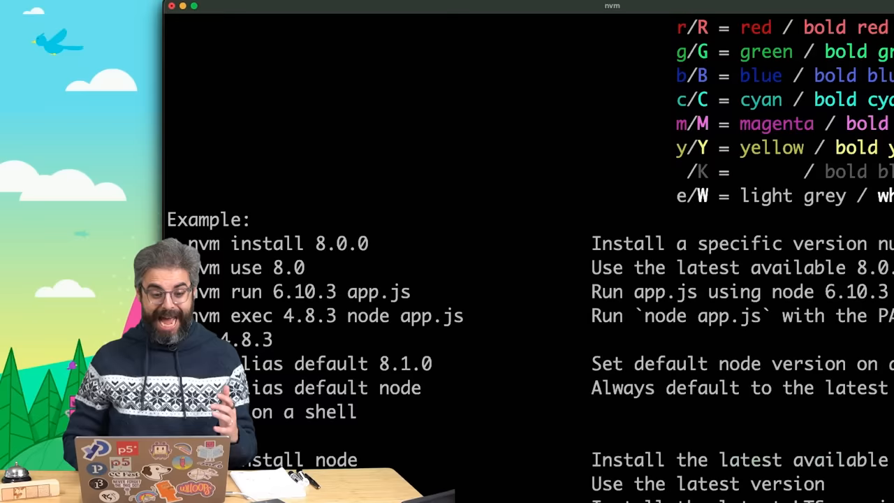
{"action": "scroll", "scroll_direction": "down", "scroll_amount": 3}
{"action": "type", "text": "code"}
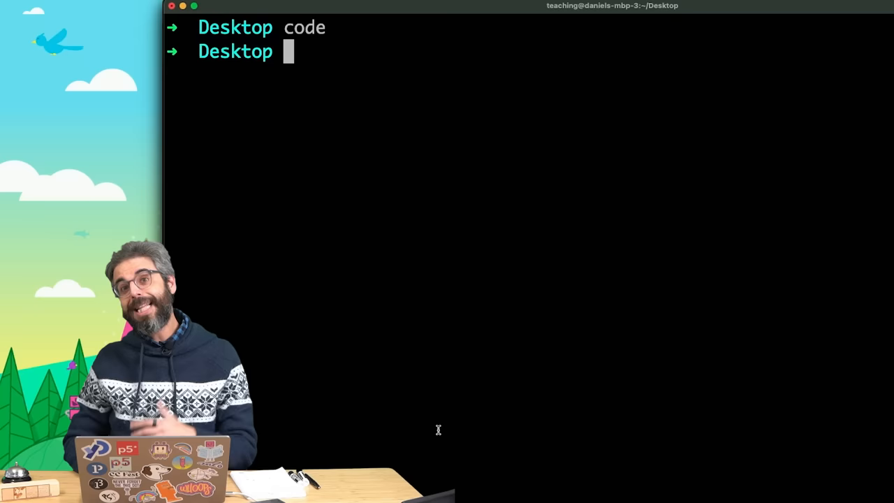
- List the Desktop with ls, open choochoo.js via code, and focus its for-loop line
{"action": "type", "text": "ls"}
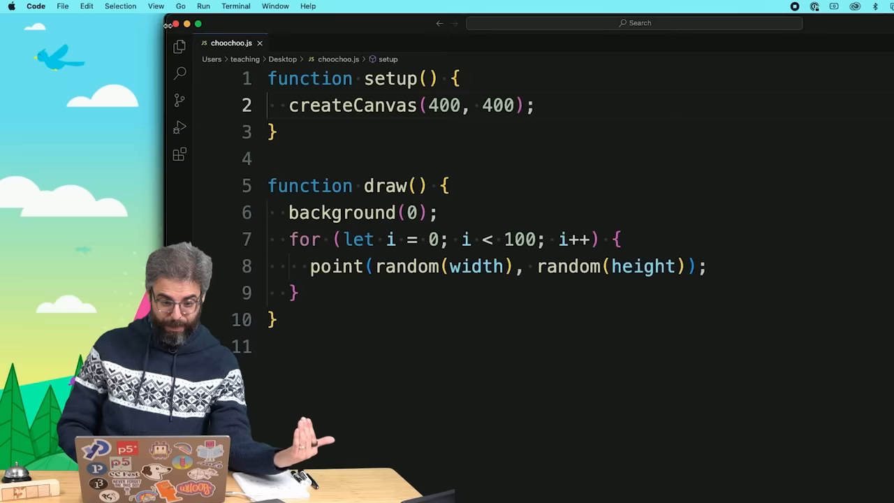
{"action": "left_click", "coordinate": [411, 241]}
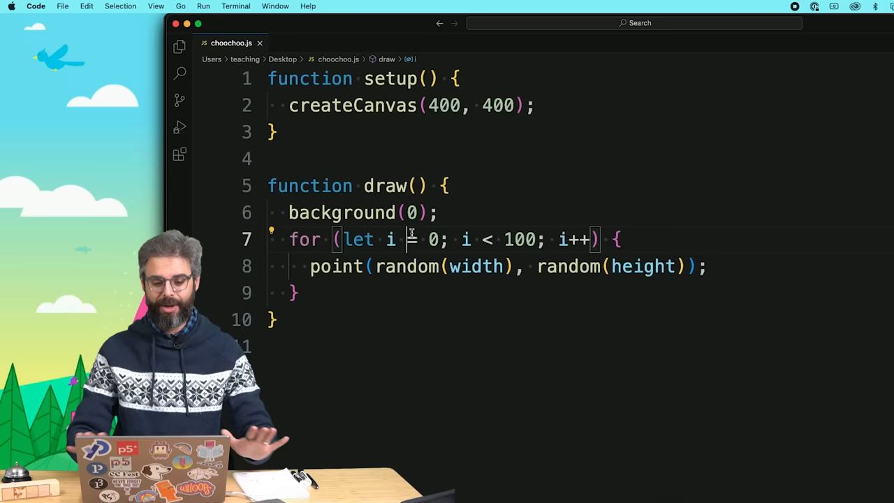